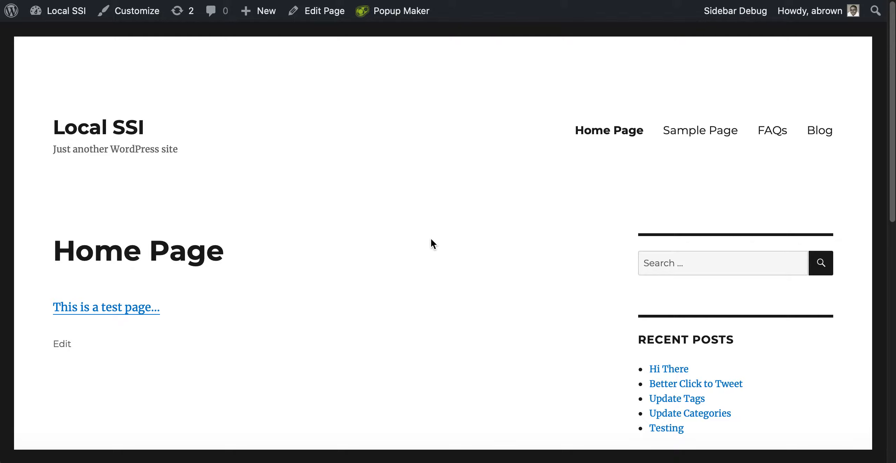
pyautogui.moveTo(449, 236)
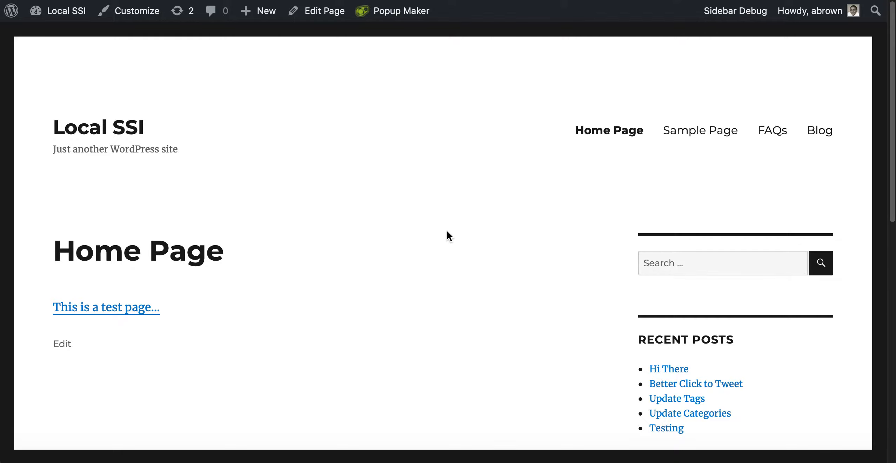
pyautogui.moveTo(664, 2)
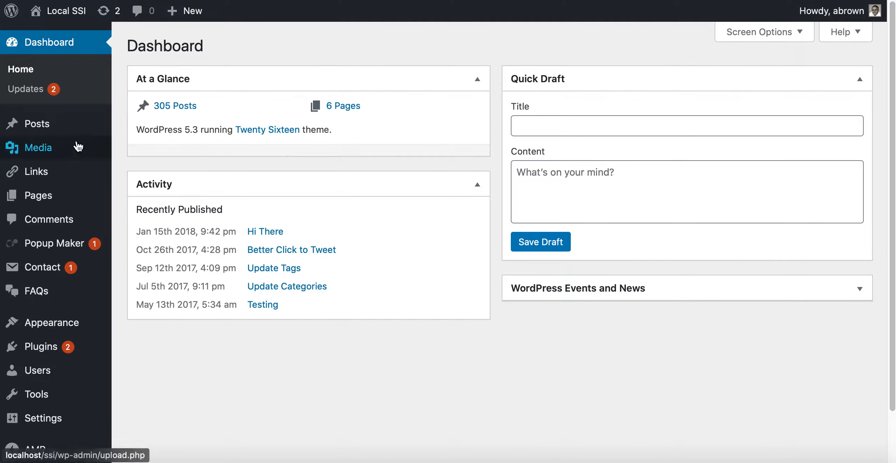
pyautogui.moveTo(36, 124)
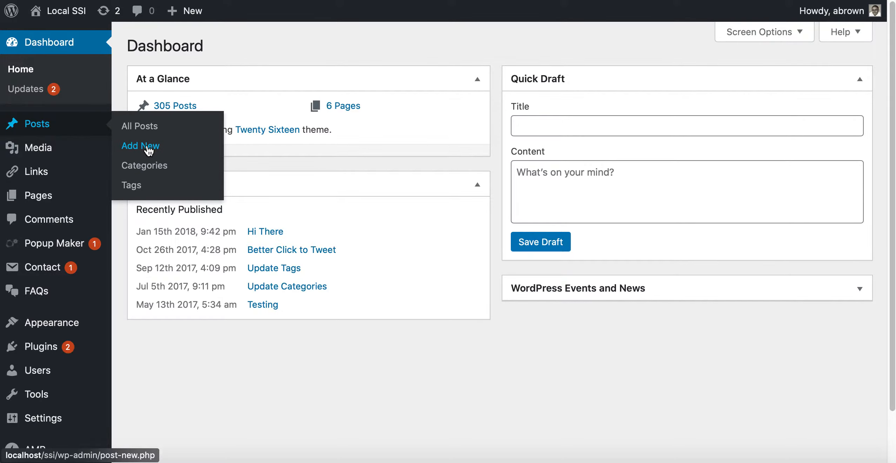
# Step: Start a new post and enable the Discussion box via Screen Options
pyautogui.click(140, 145)
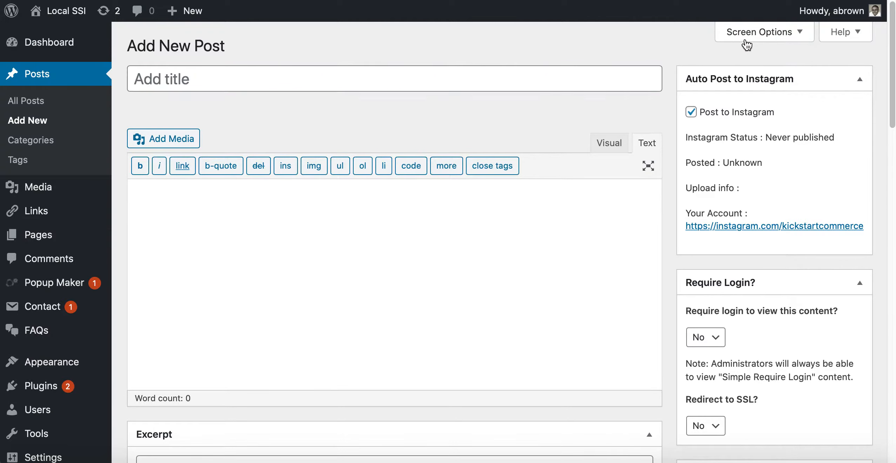
pyautogui.click(760, 31)
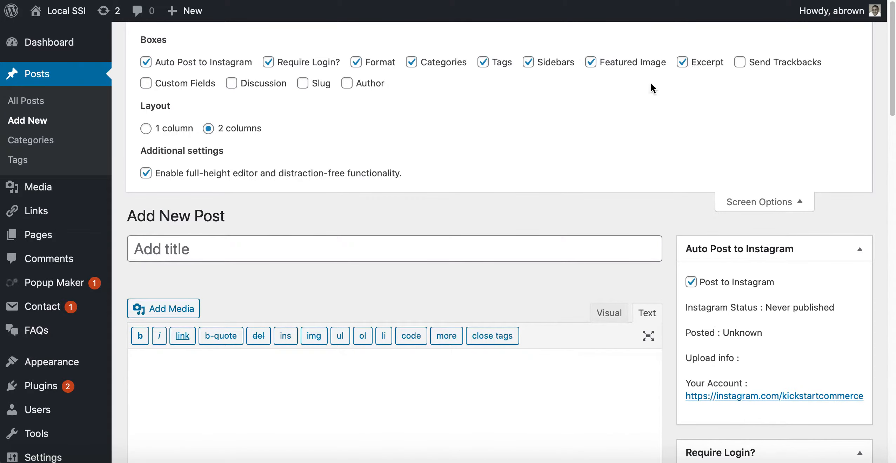
pyautogui.click(232, 83)
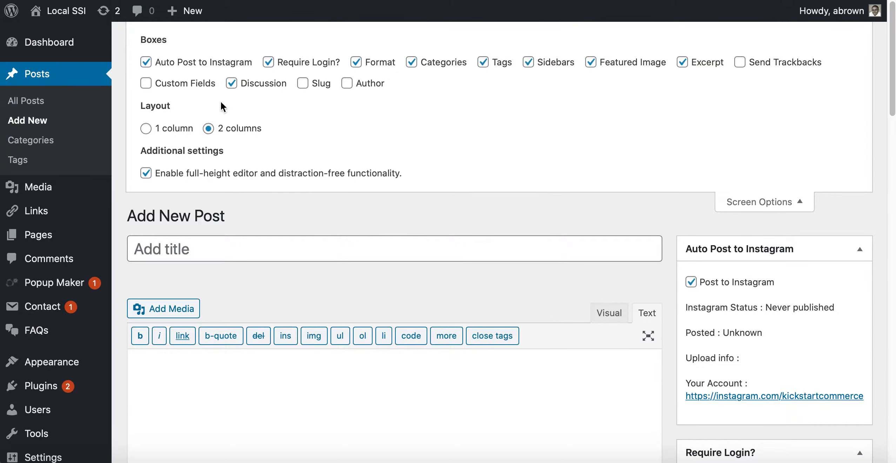
pyautogui.click(761, 202)
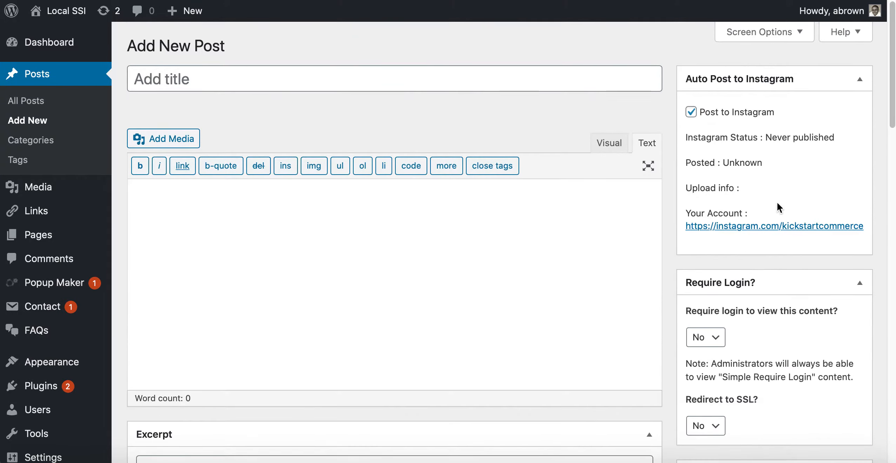
# Step: Untick Allow comments and Allow trackbacks and pingbacks for this post
pyautogui.scroll(-3)
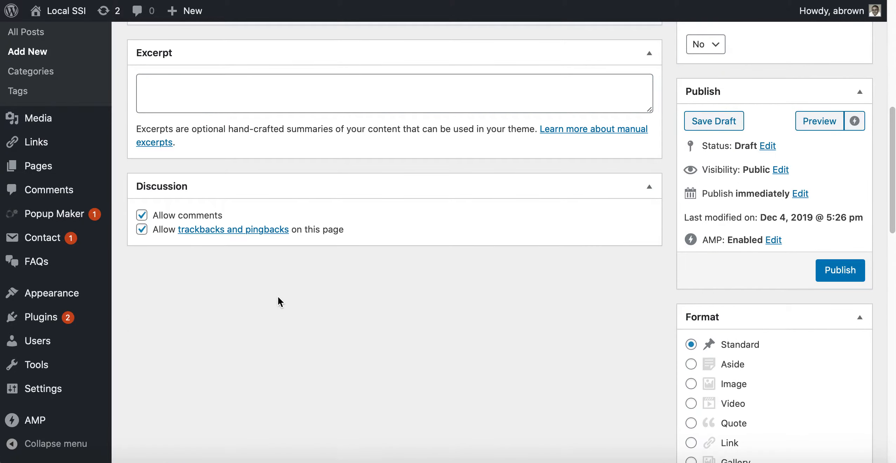
pyautogui.click(141, 214)
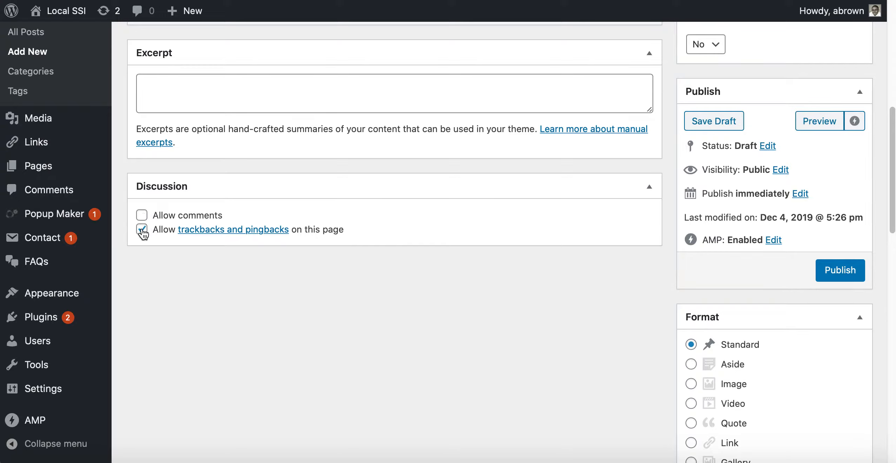
pyautogui.click(142, 230)
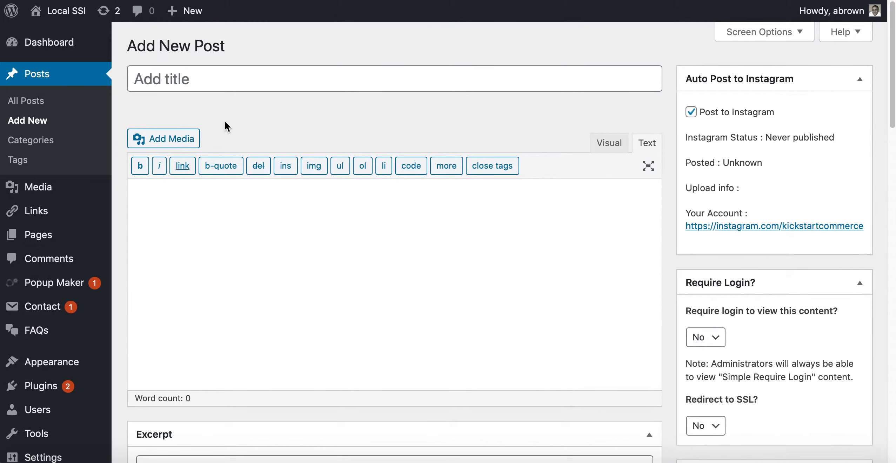
pyautogui.moveTo(176, 124)
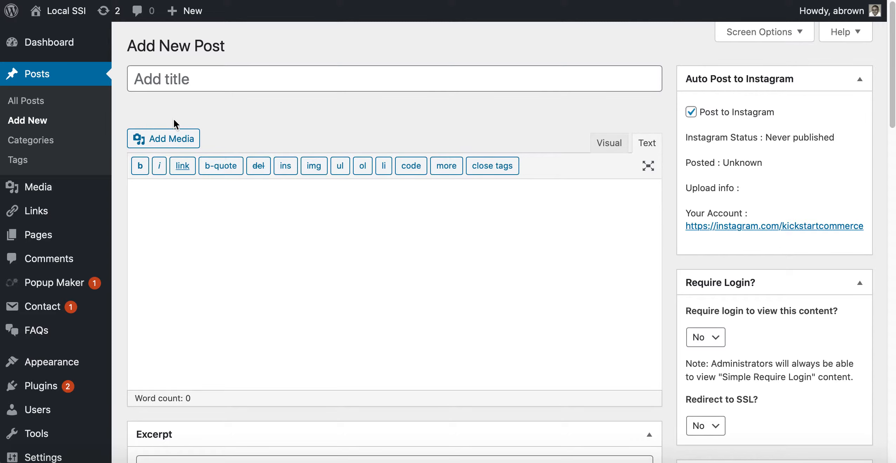
pyautogui.moveTo(38, 234)
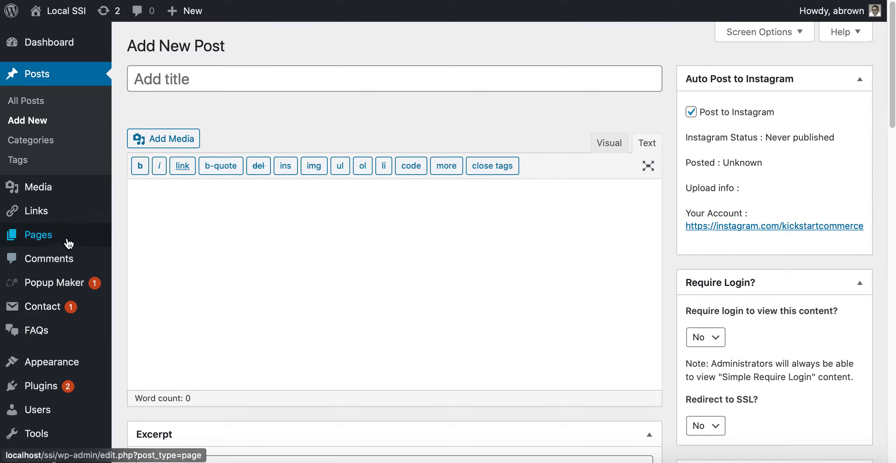
pyautogui.moveTo(39, 187)
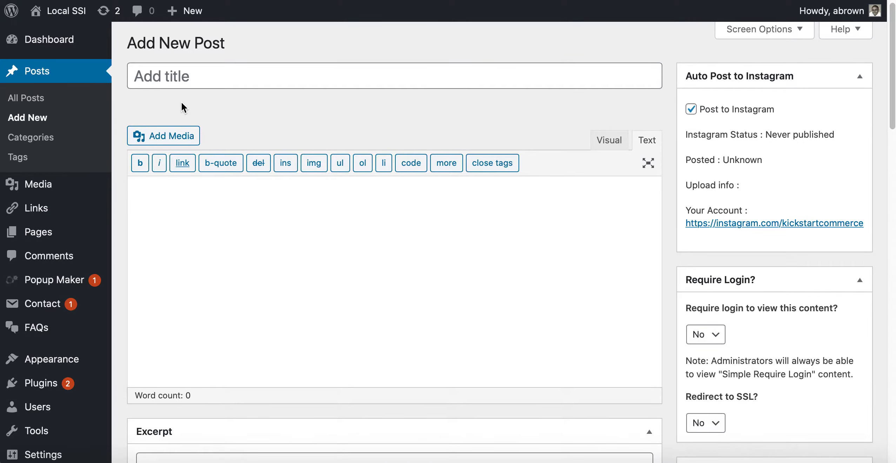
pyautogui.moveTo(41, 317)
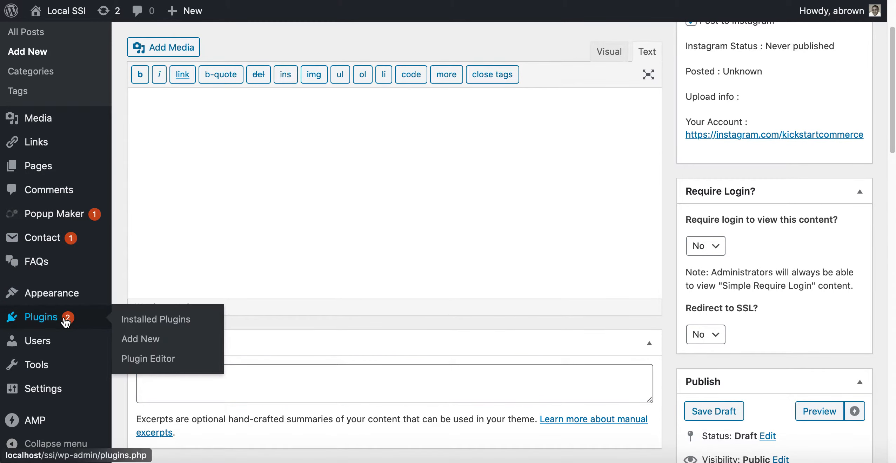
pyautogui.moveTo(140, 338)
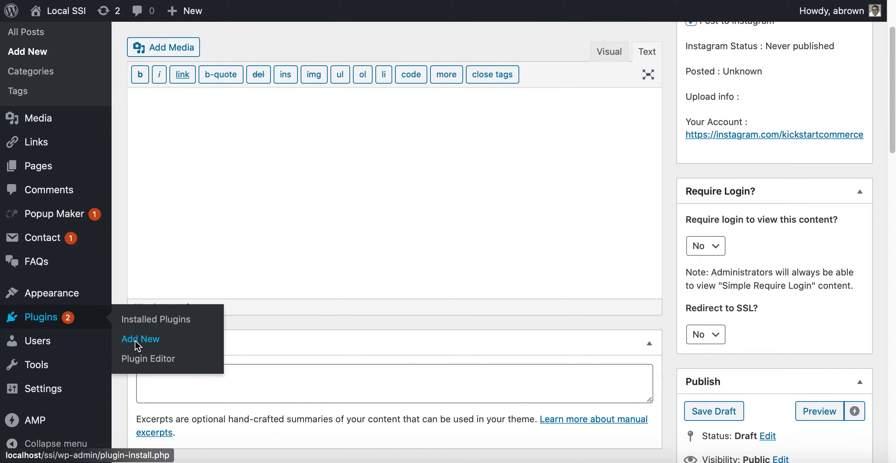
# Step: Search the plugin directory for 'disable comments'
pyautogui.click(141, 338)
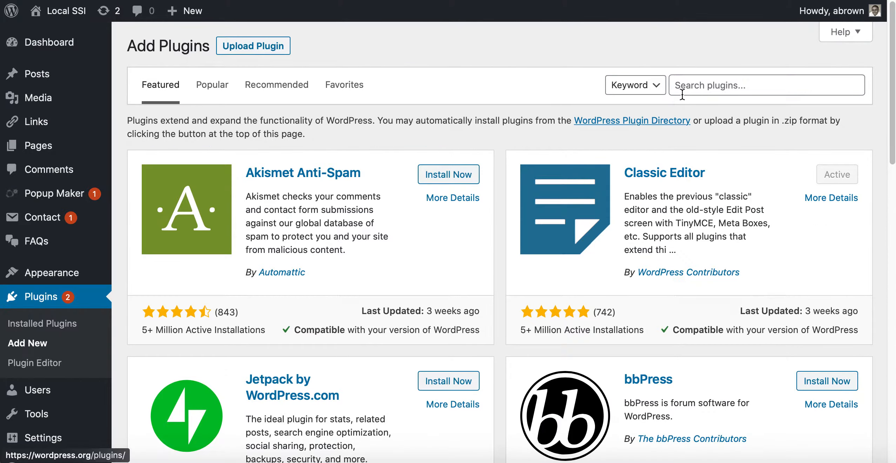
pyautogui.write('disable comments')
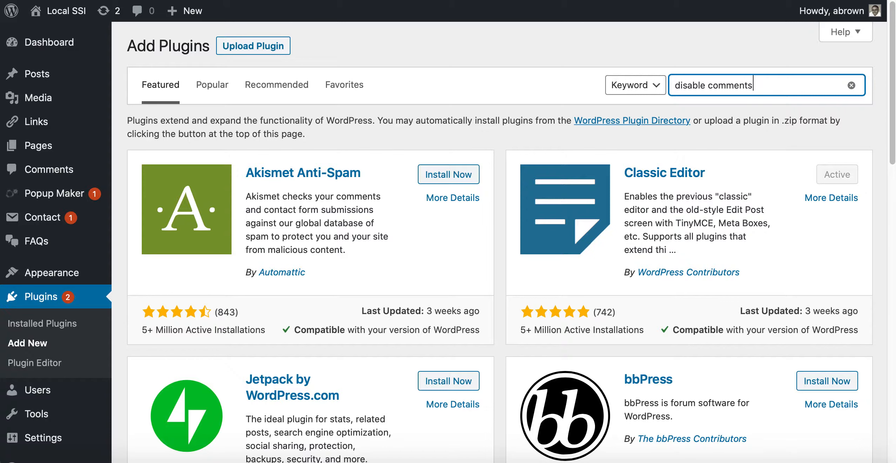
pyautogui.press('Enter')
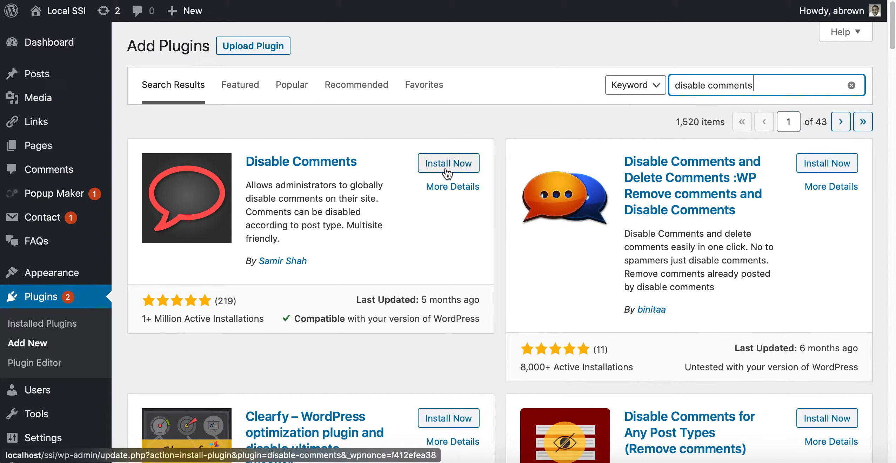
# Step: Install and activate the Disable Comments plugin
pyautogui.click(447, 163)
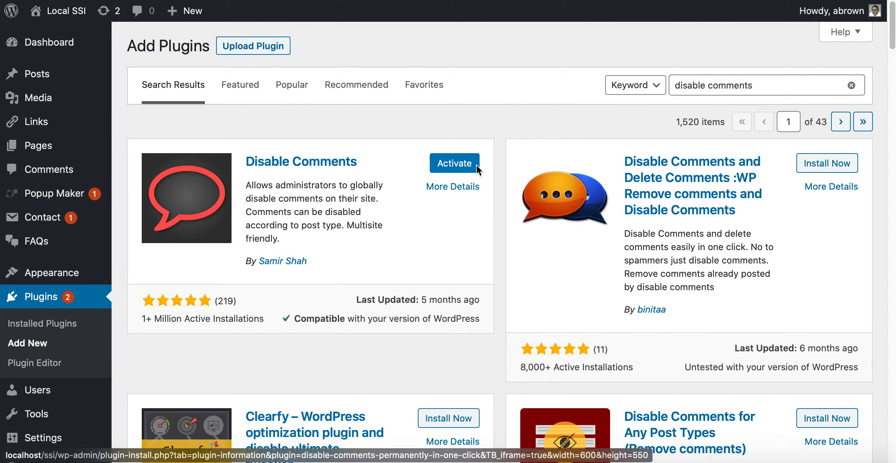
pyautogui.click(454, 163)
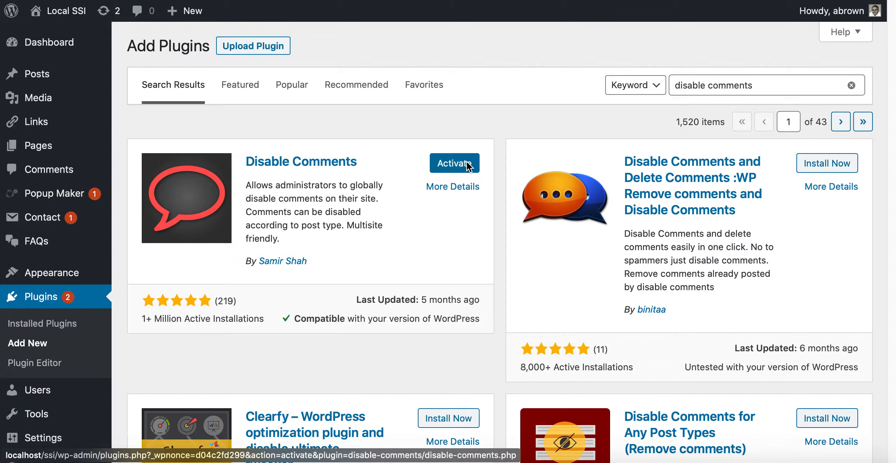
pyautogui.click(455, 163)
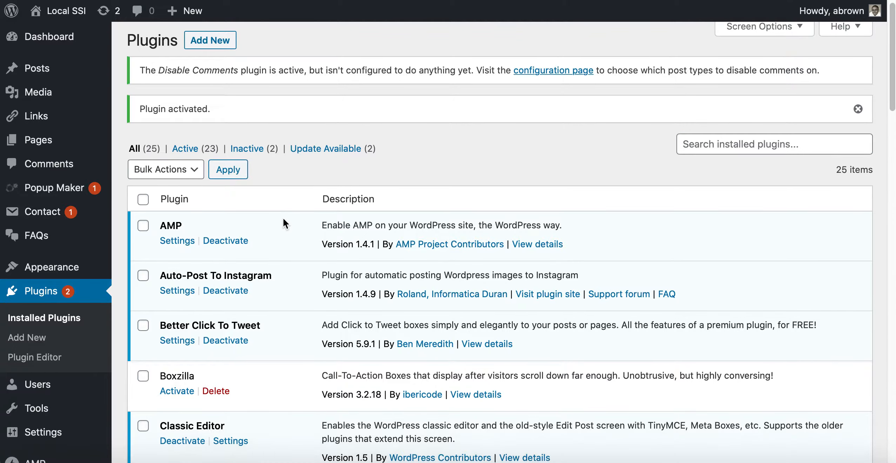
# Step: Go to the Disable Comments settings, try Everywhere, then choose On certain post types
pyautogui.scroll(-3)
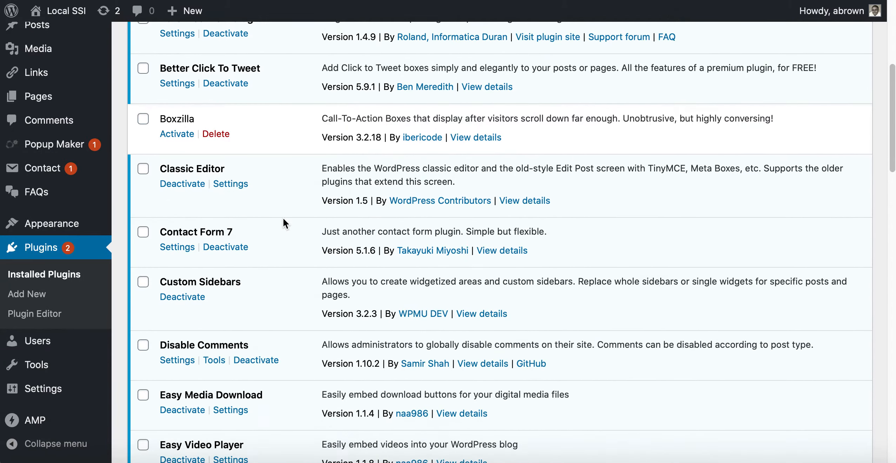
pyautogui.moveTo(201, 347)
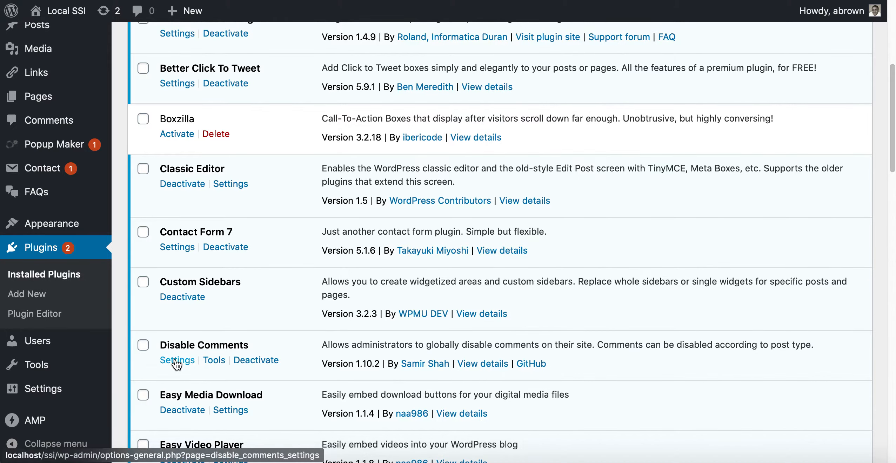
pyautogui.click(177, 359)
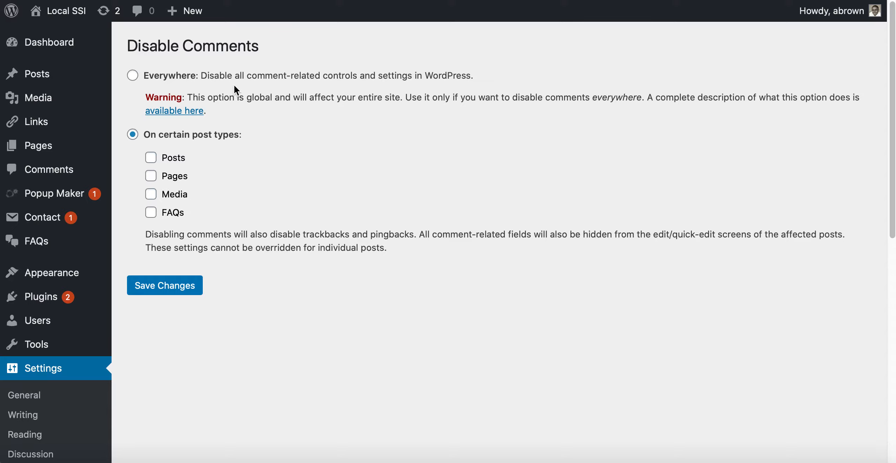
pyautogui.moveTo(283, 84)
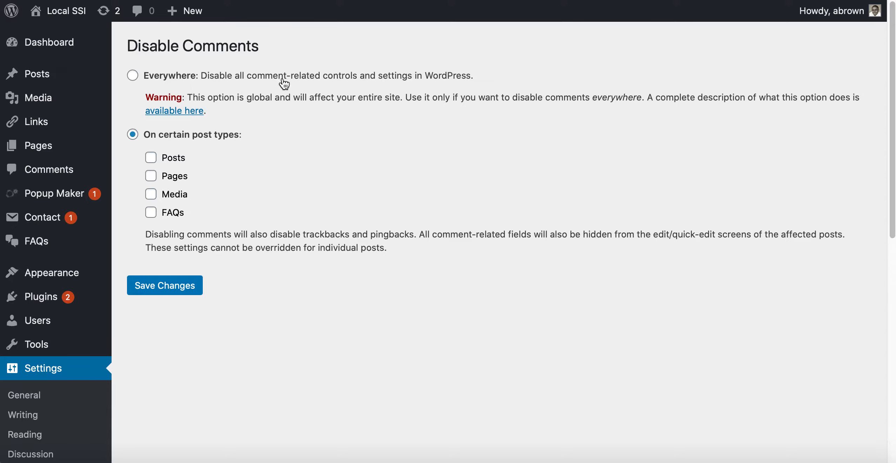
pyautogui.moveTo(406, 82)
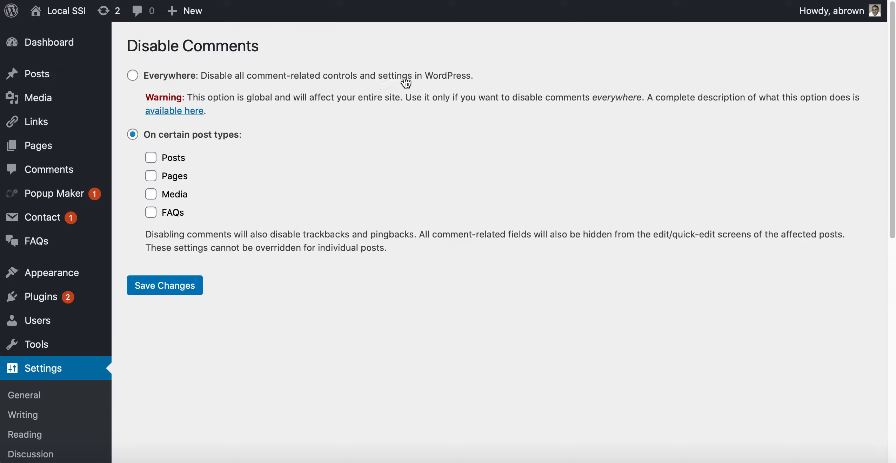
pyautogui.click(132, 75)
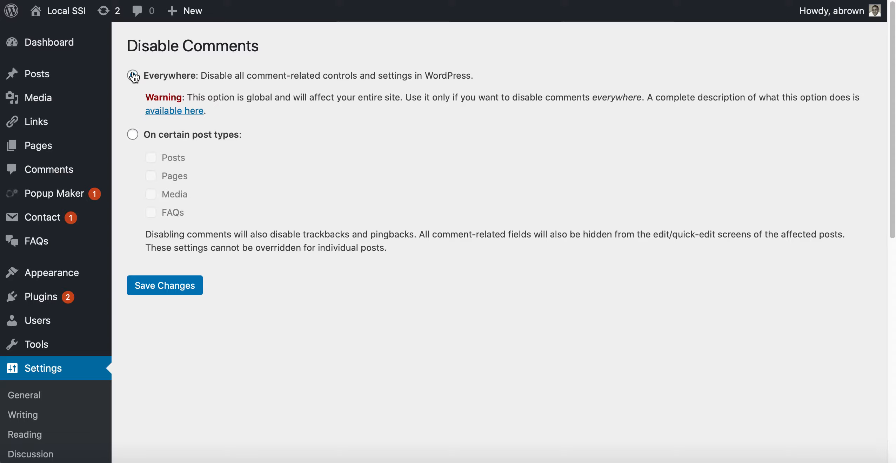
pyautogui.click(132, 134)
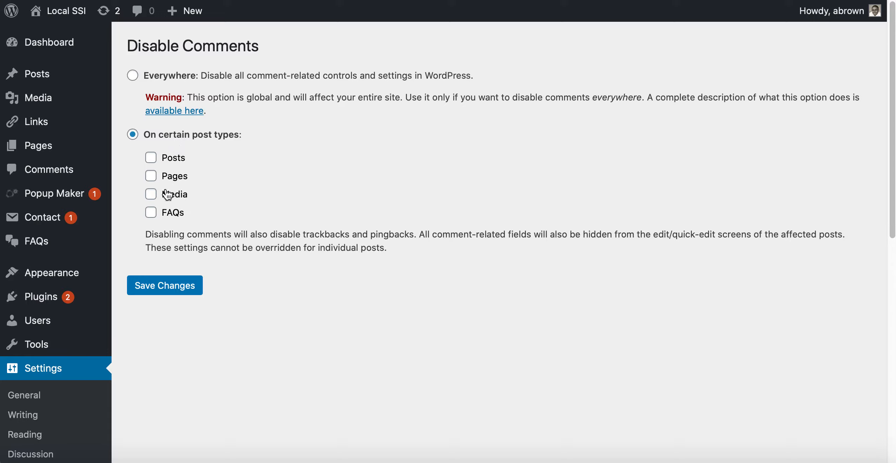
pyautogui.moveTo(162, 221)
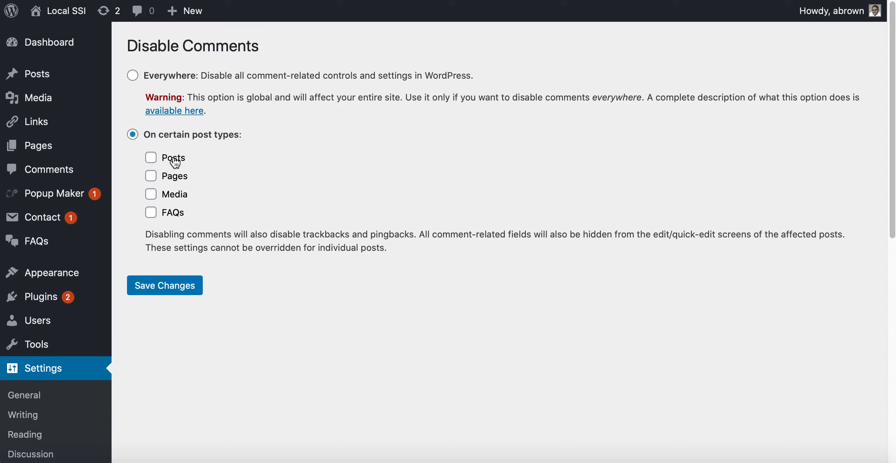
pyautogui.moveTo(182, 161)
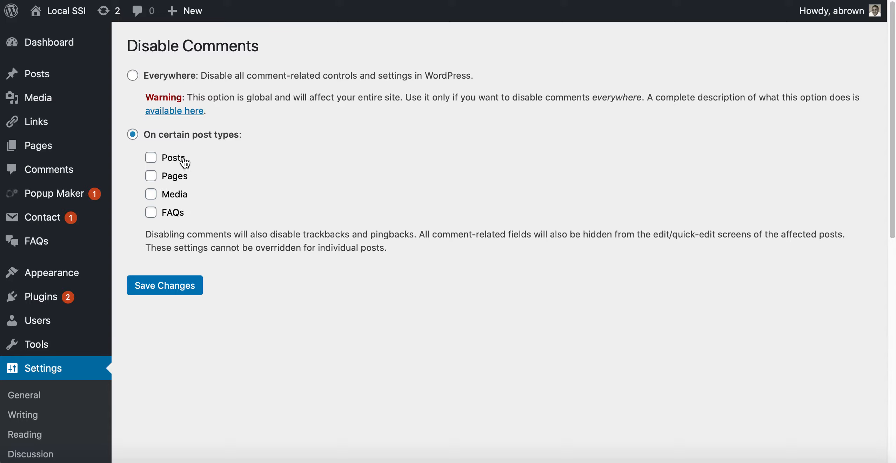
pyautogui.moveTo(184, 206)
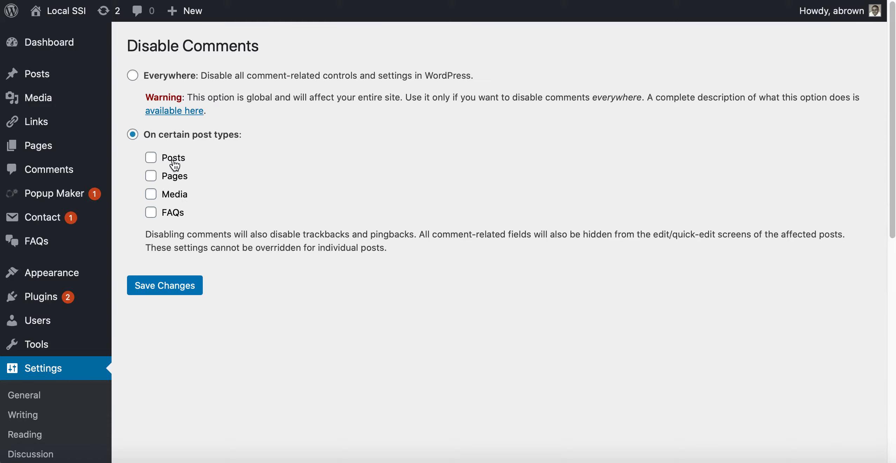
pyautogui.moveTo(174, 166)
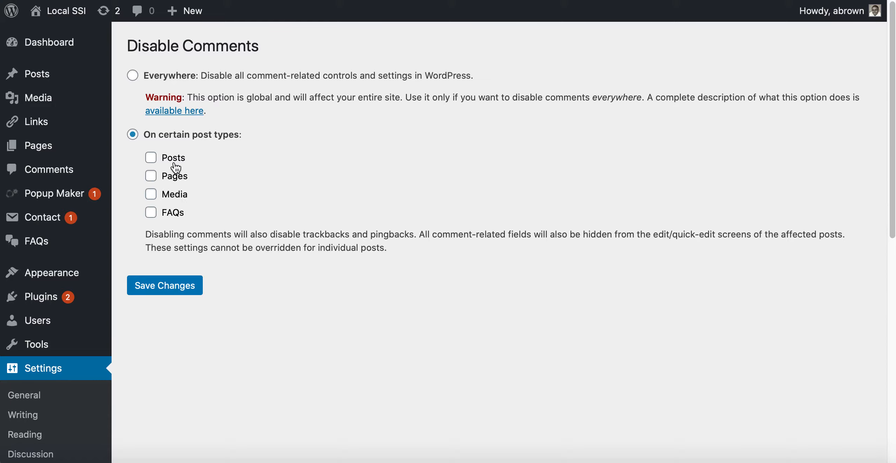
pyautogui.moveTo(173, 183)
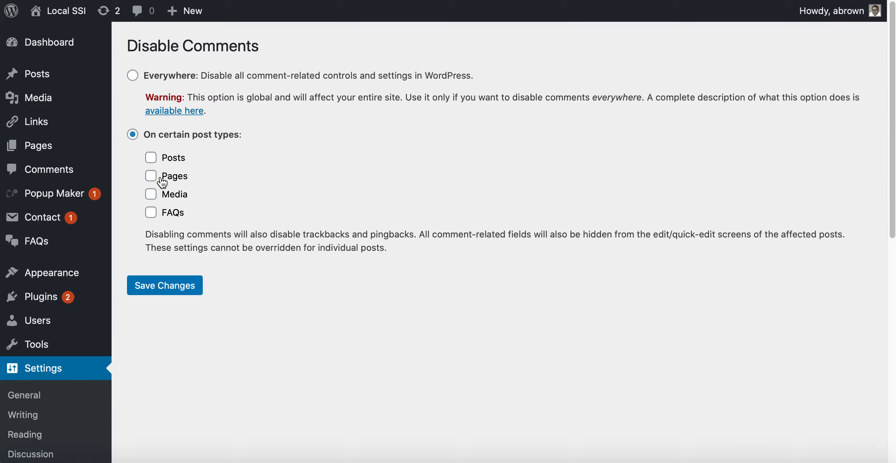
# Step: Tick Pages only and save the Disable Comments settings
pyautogui.click(151, 175)
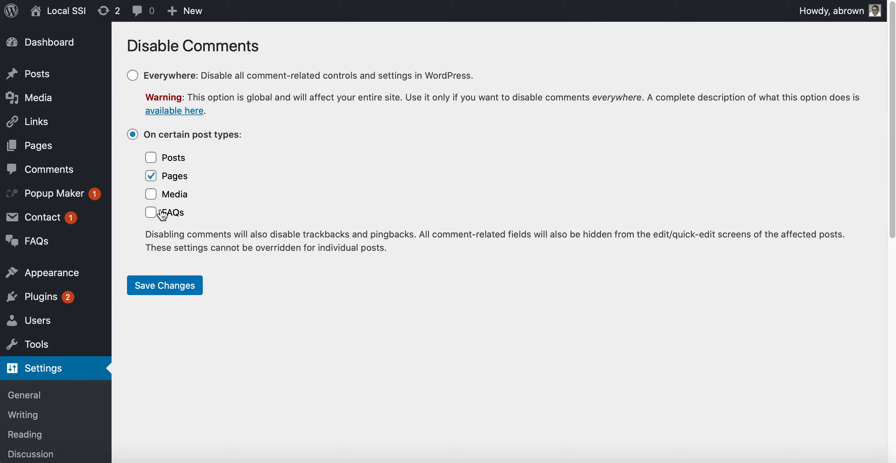
pyautogui.click(164, 285)
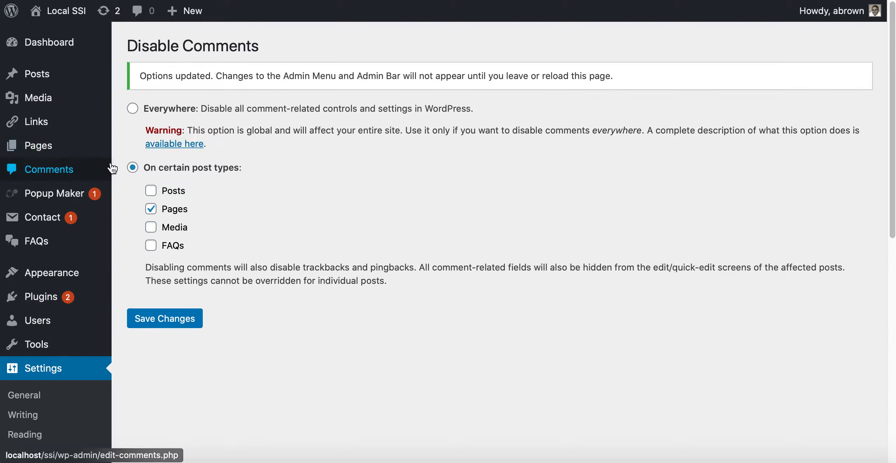
# Step: Check that Add New Page's Screen Options lists no Discussion box, then return to Disable Comments settings
pyautogui.rightClick(146, 173)
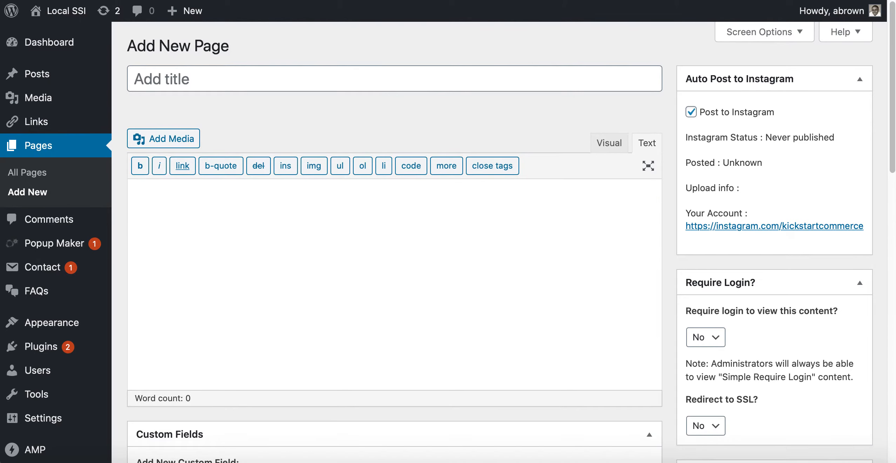
pyautogui.click(394, 79)
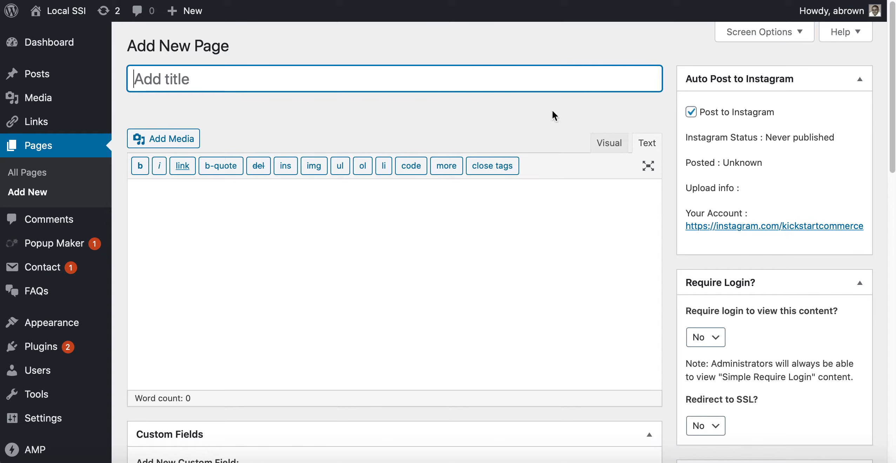
pyautogui.click(760, 31)
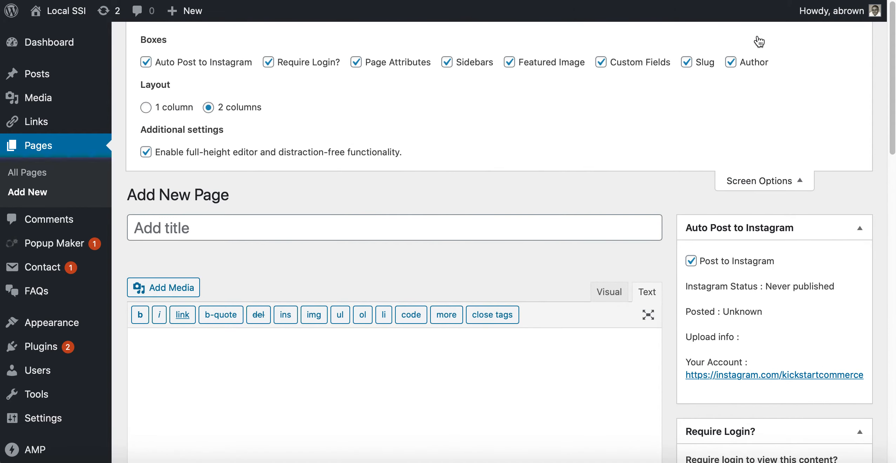
pyautogui.moveTo(236, 73)
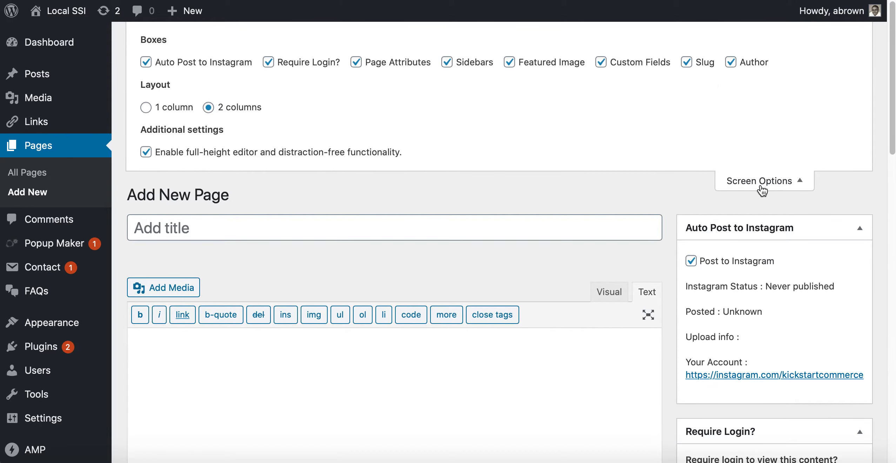
pyautogui.scroll(-3)
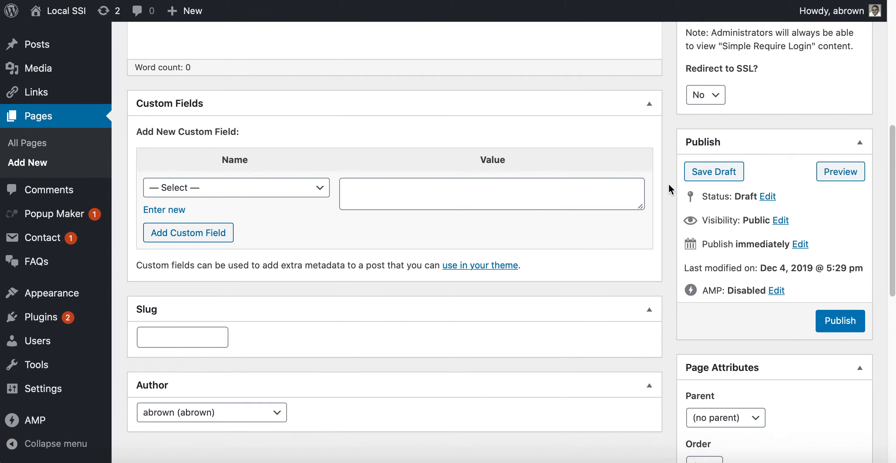
pyautogui.scroll(-3)
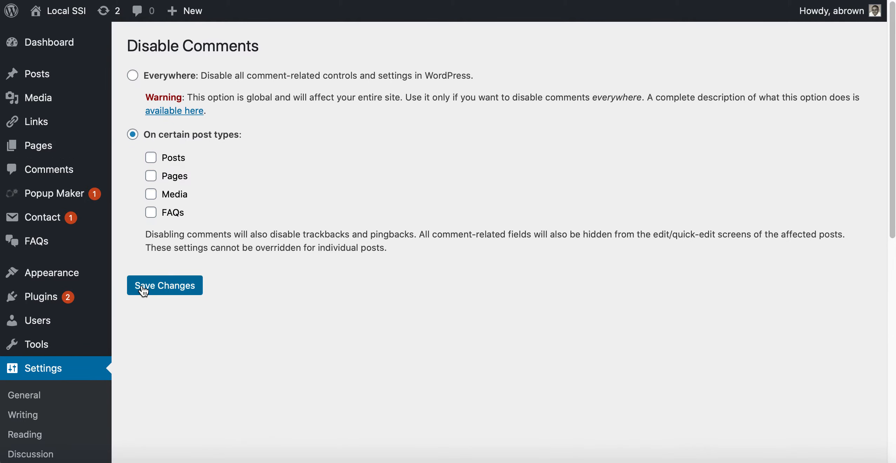
# Step: Save with no post types ticked and confirm Discussion reappears in the new page's Screen Options
pyautogui.click(165, 285)
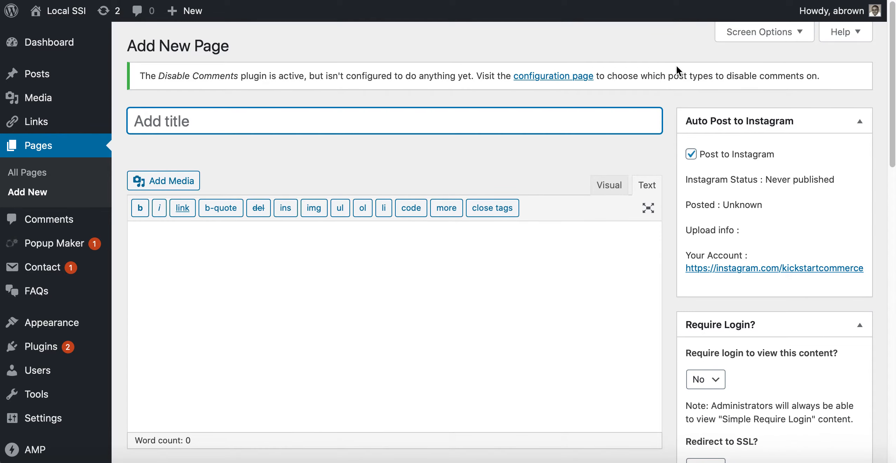
pyautogui.click(759, 32)
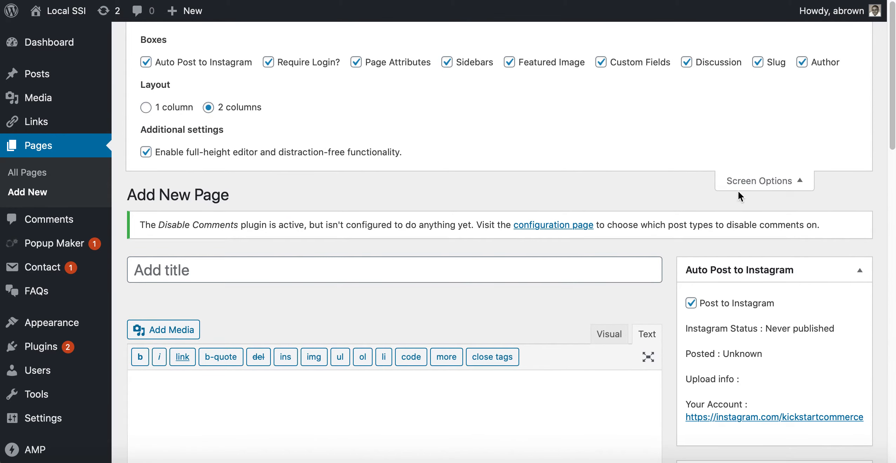
pyautogui.scroll(-3)
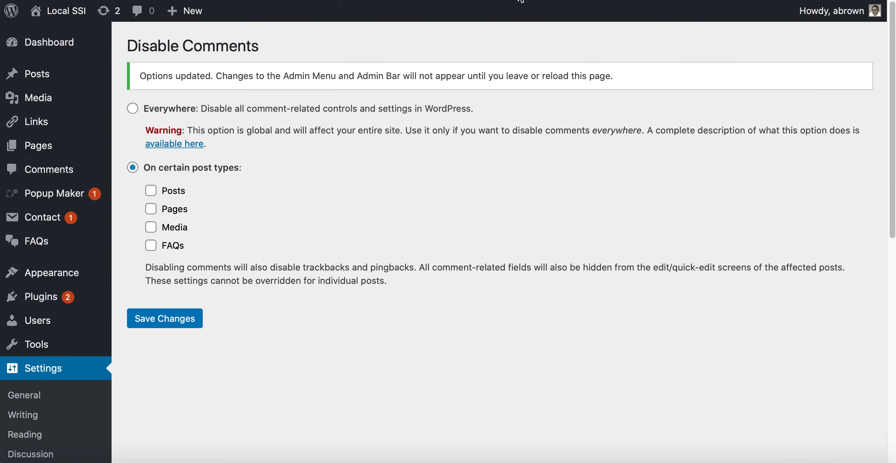
# Step: Tick Pages under On certain post types and save the settings
pyautogui.click(151, 175)
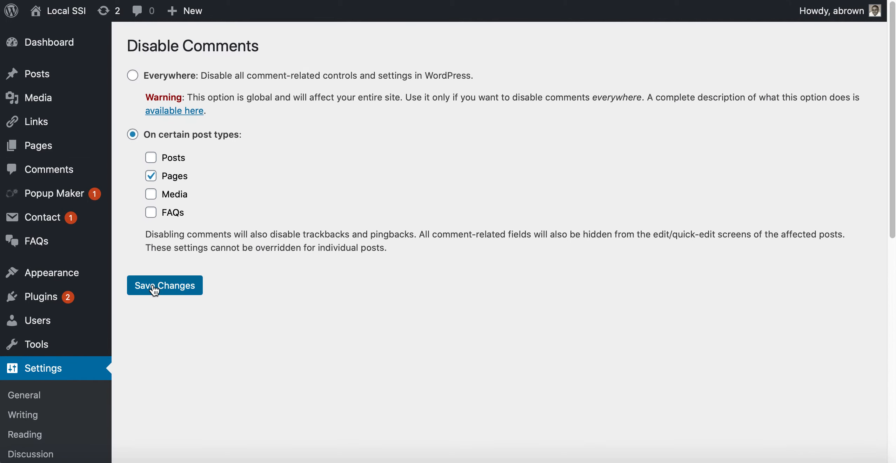
pyautogui.click(164, 285)
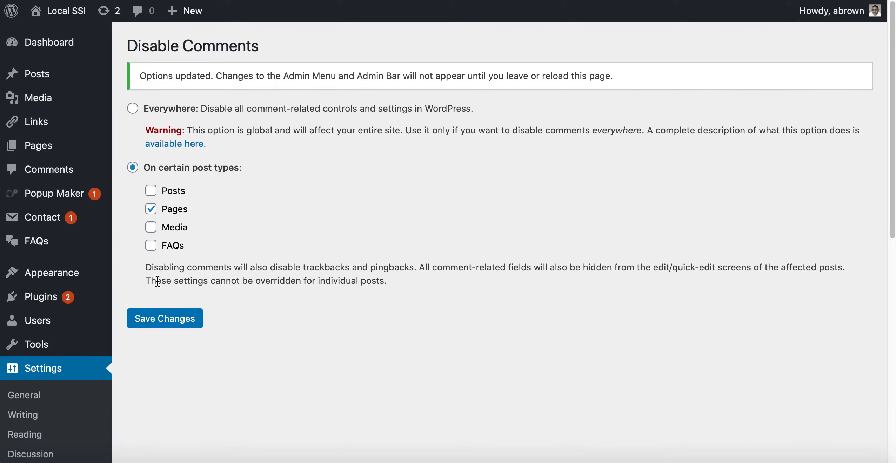
pyautogui.moveTo(269, 118)
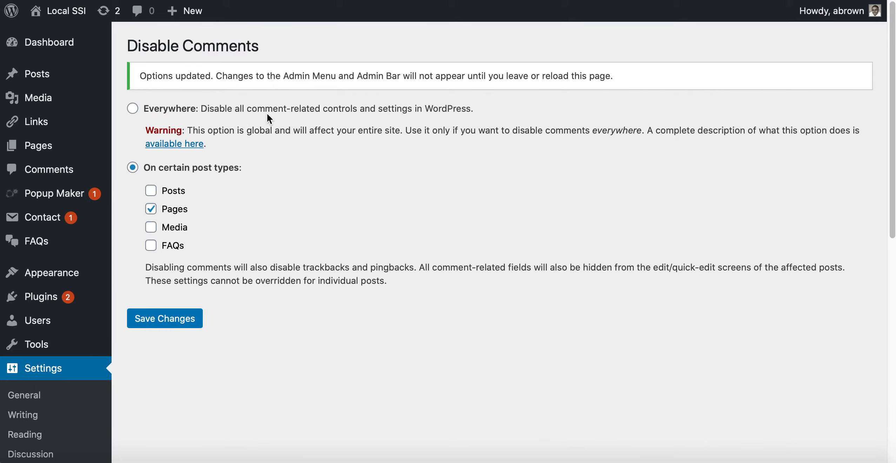
pyautogui.moveTo(308, 119)
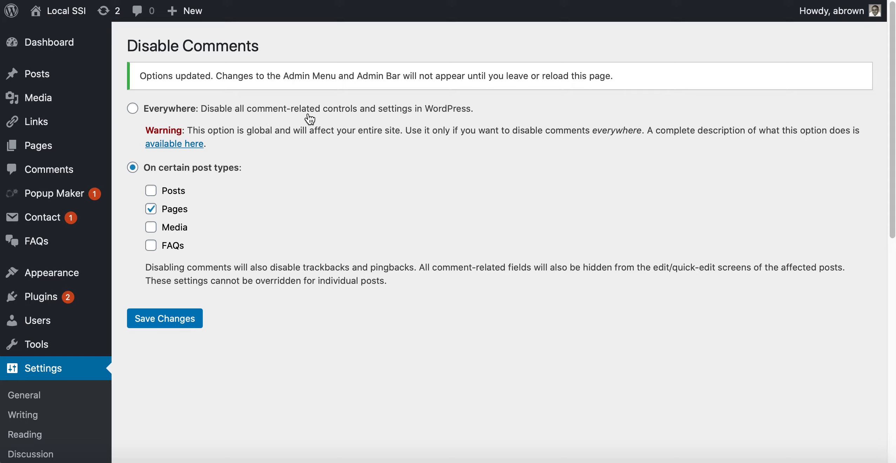
pyautogui.moveTo(229, 116)
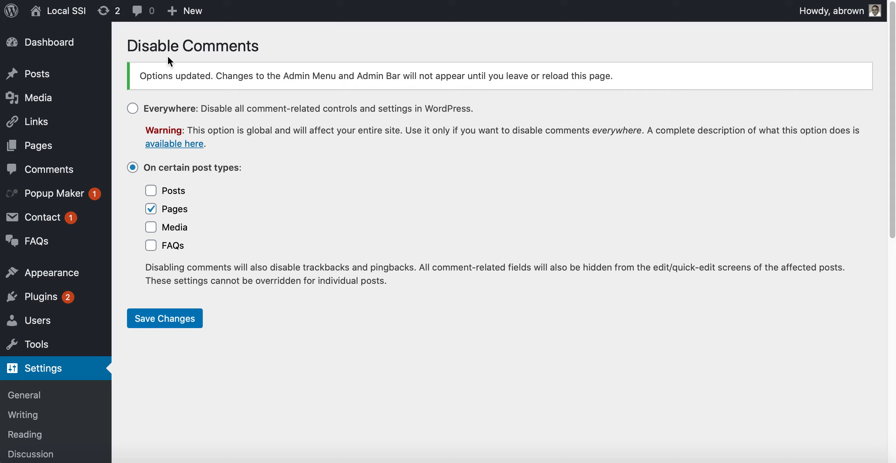
pyautogui.moveTo(183, 10)
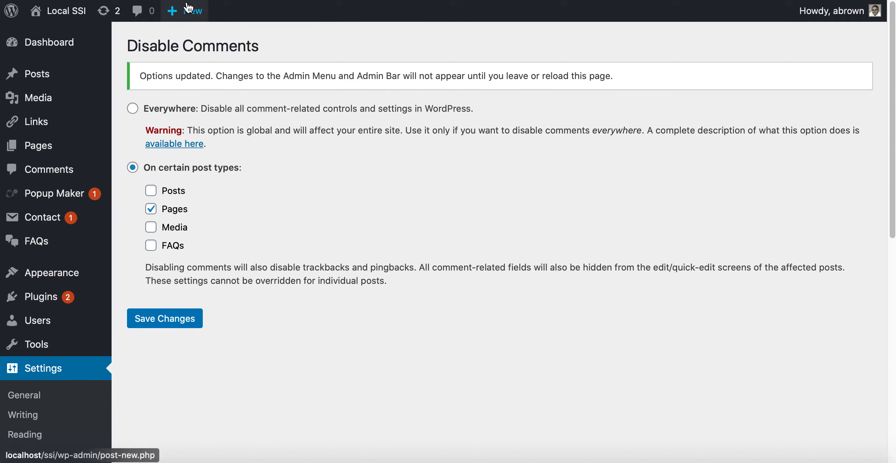
pyautogui.moveTo(171, 10)
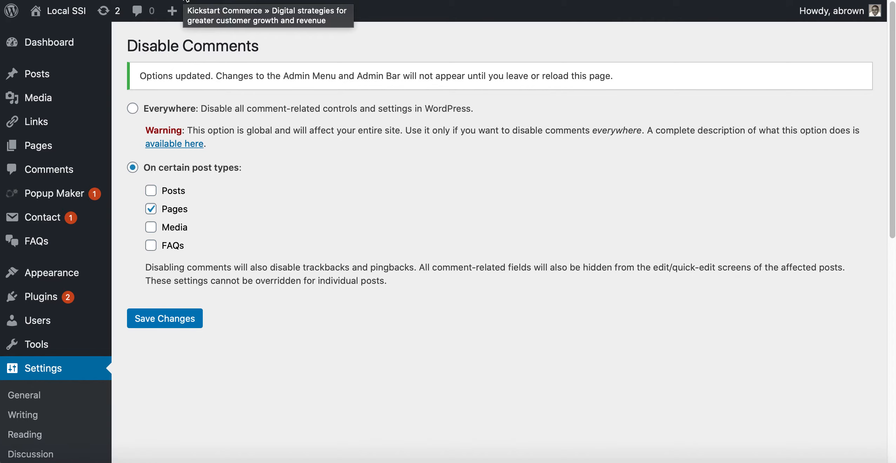